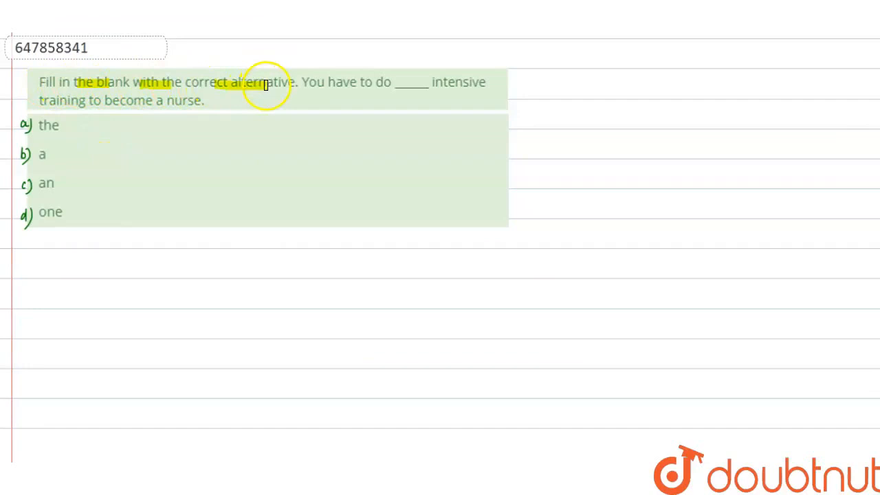
{"action": "mouse_move", "coordinate": [313, 77]}
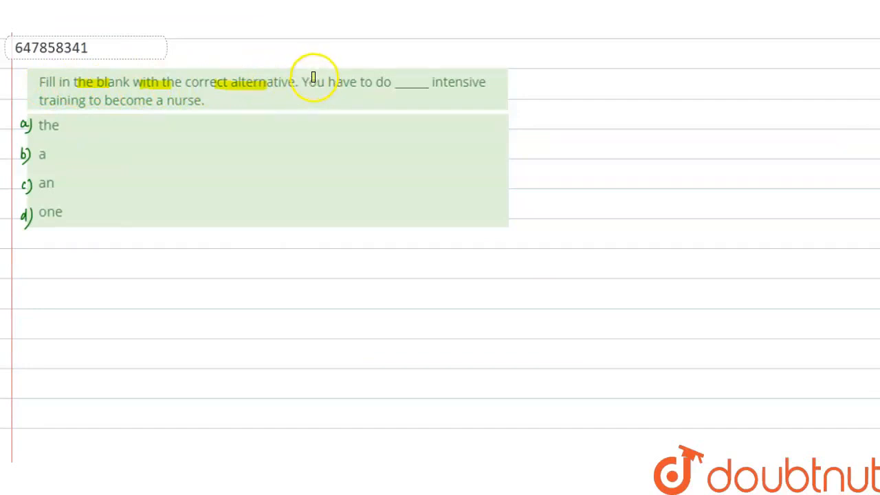
{"action": "mouse_move", "coordinate": [339, 90]}
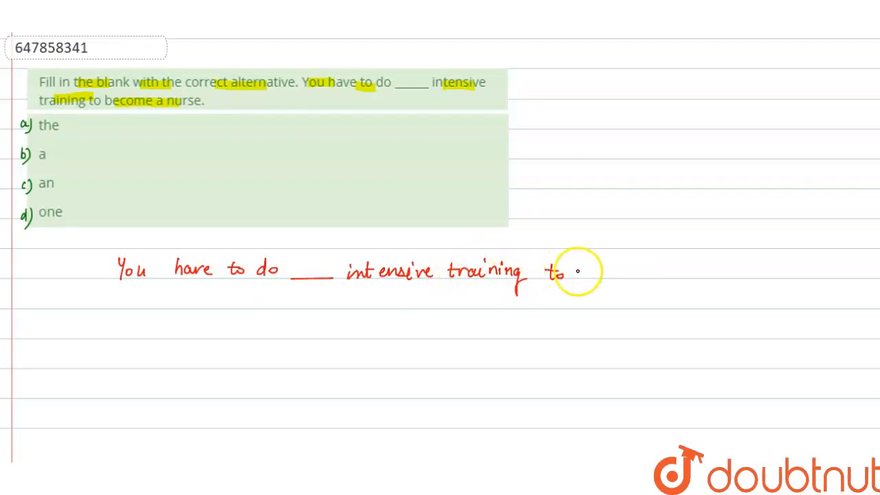
{"action": "mouse_move", "coordinate": [636, 272]}
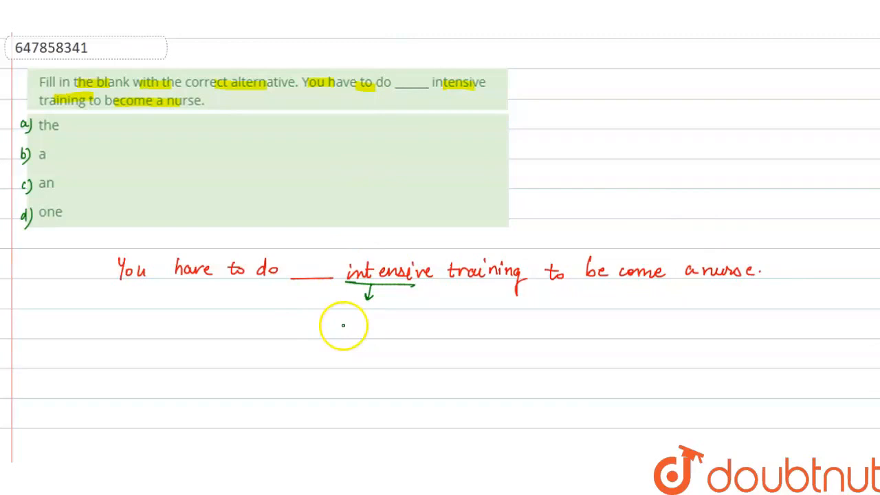
{"action": "type", "text": "Vowel"}
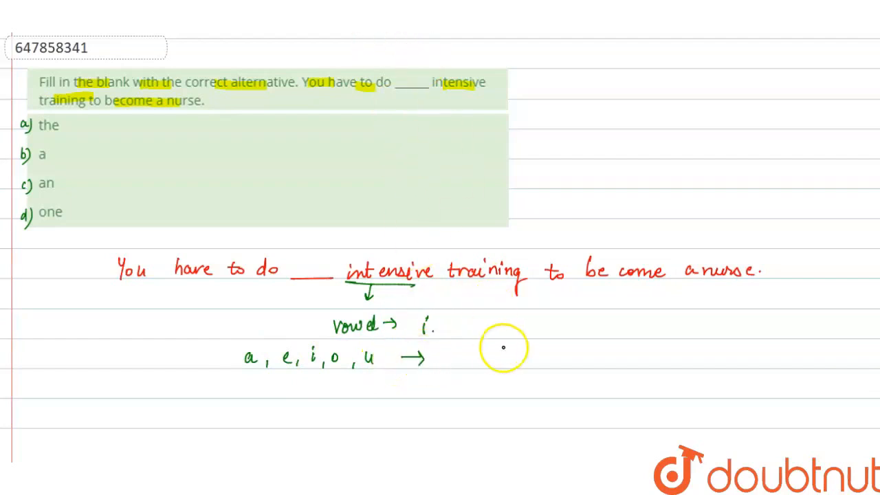
{"action": "mouse_move", "coordinate": [516, 361]}
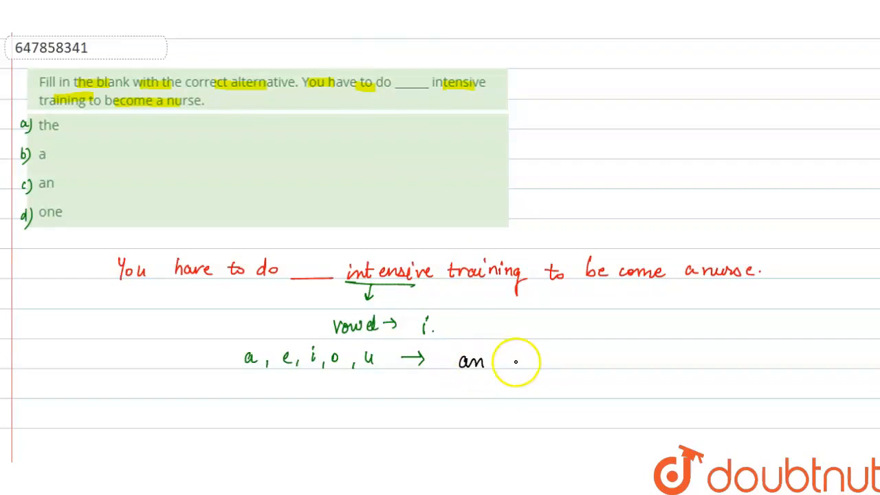